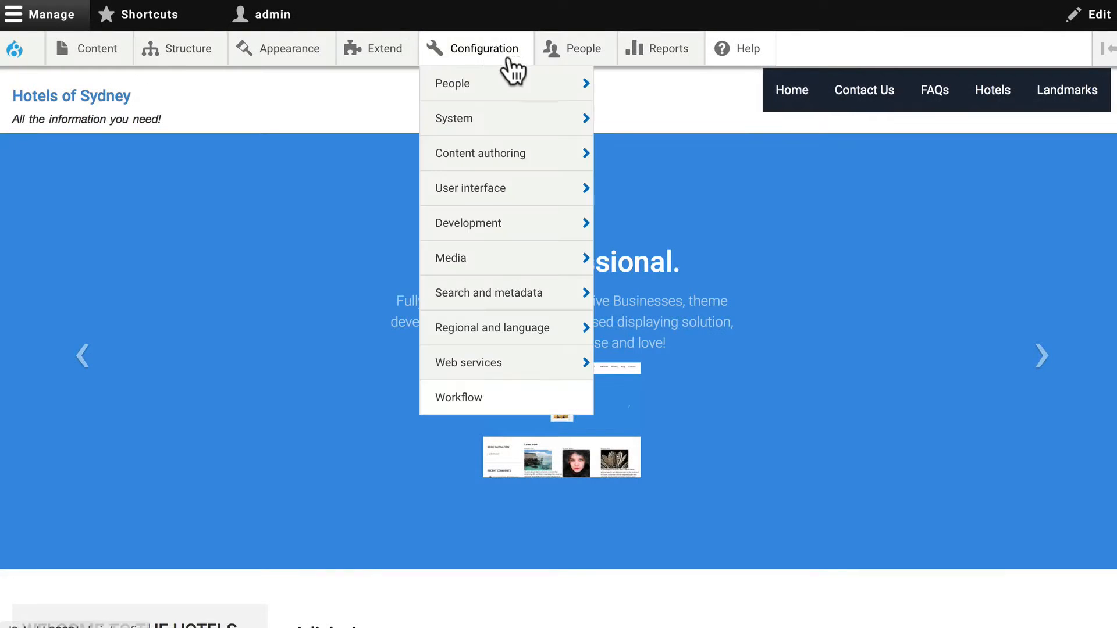
Open the Extend module list for the Hotels of Sydney site.
click(376, 48)
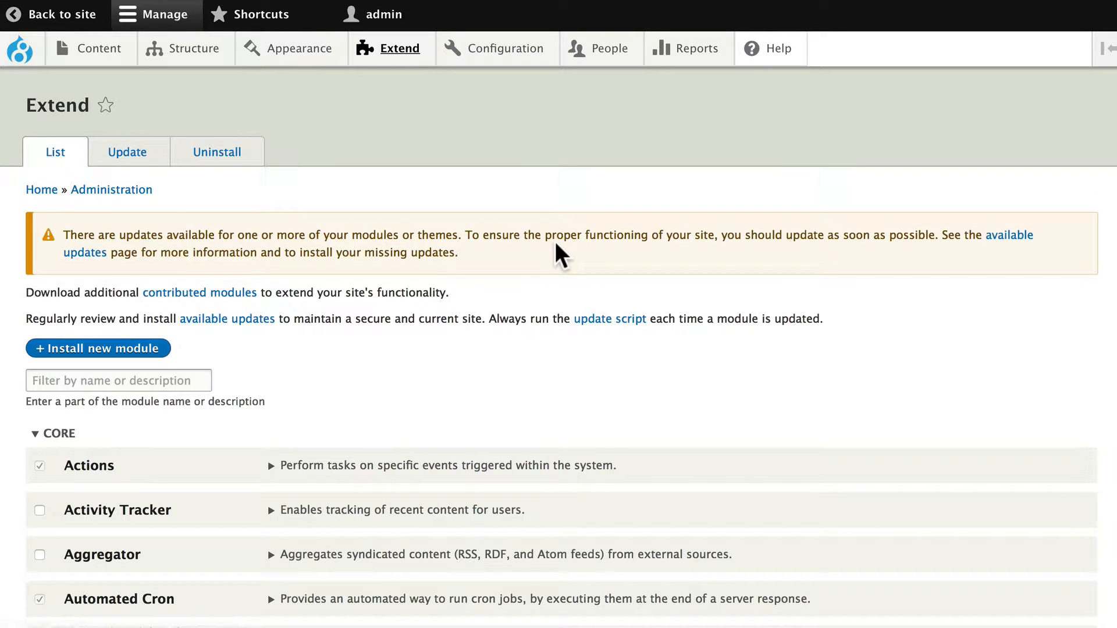
mouse_move(484, 259)
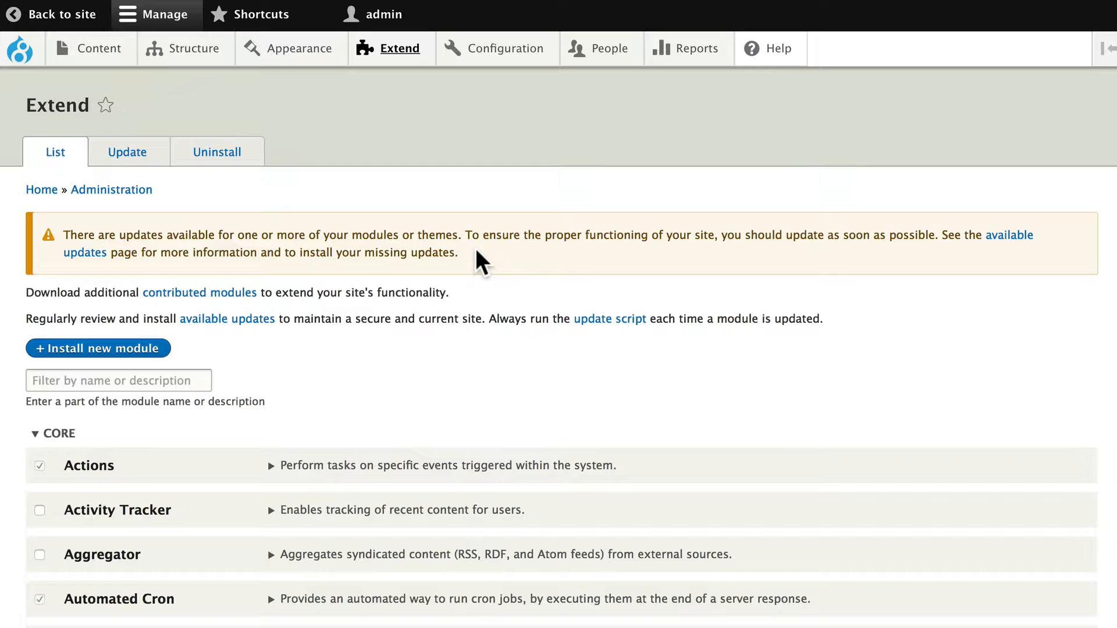
mouse_move(84, 253)
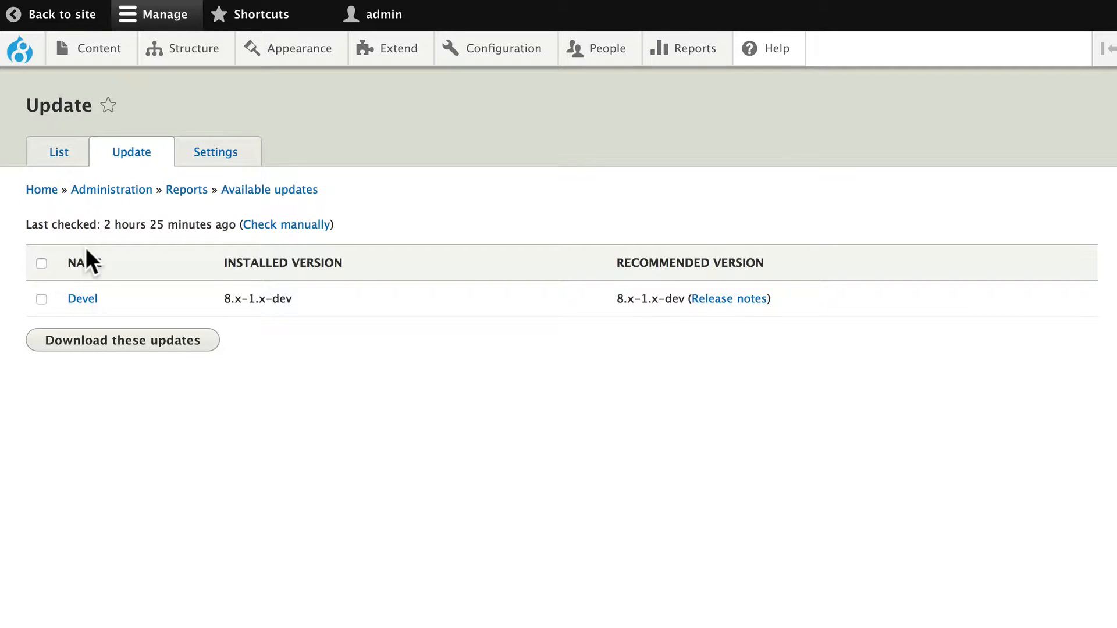
mouse_move(107, 269)
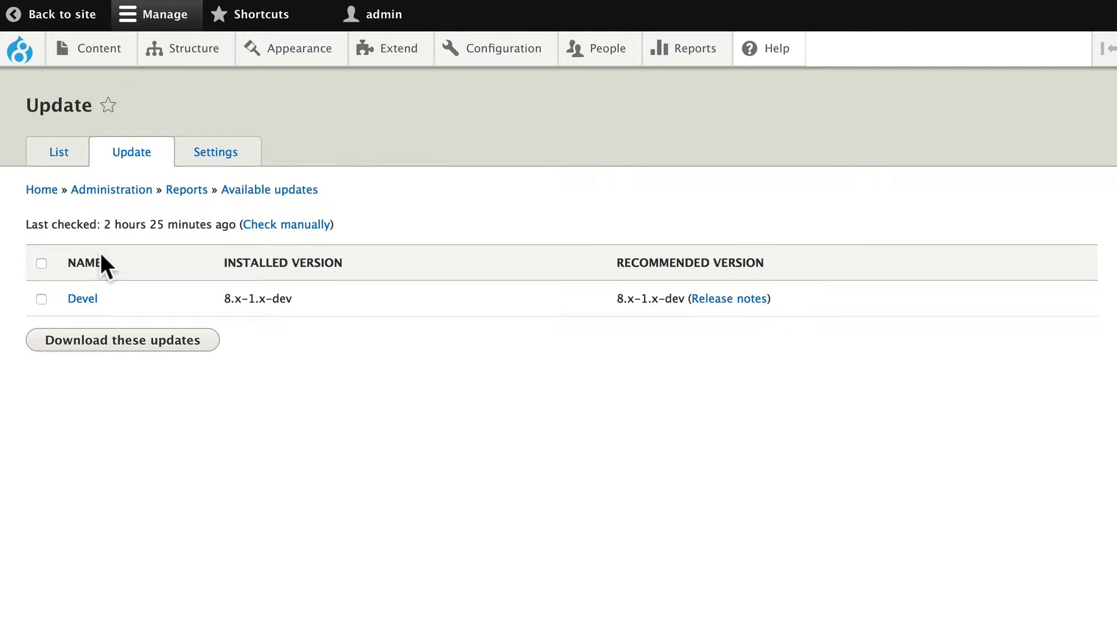
mouse_move(369, 211)
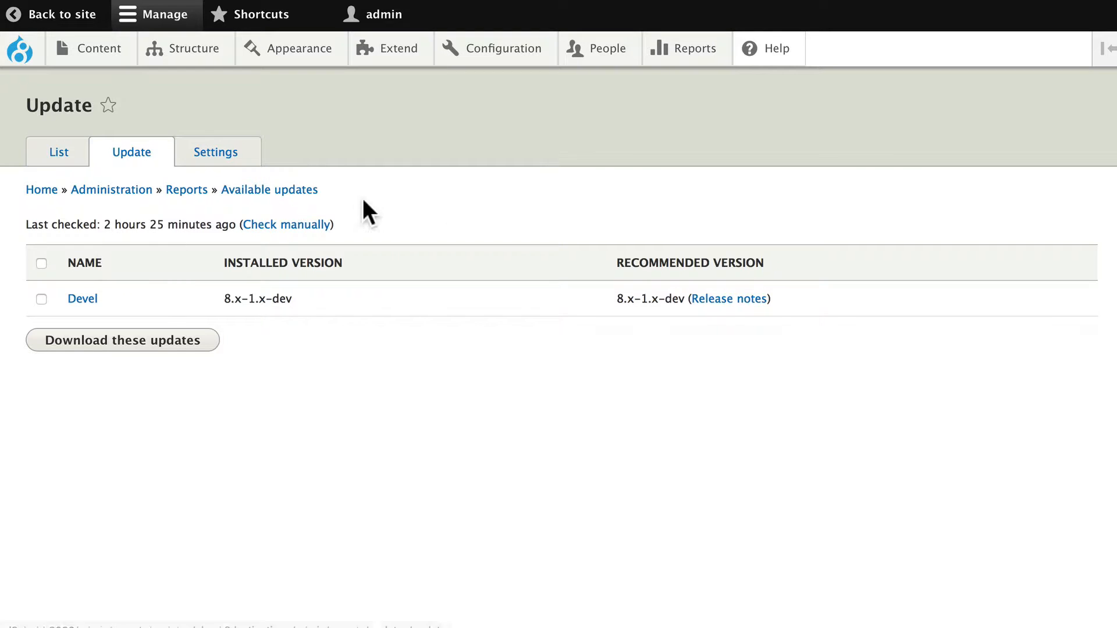
mouse_move(462, 123)
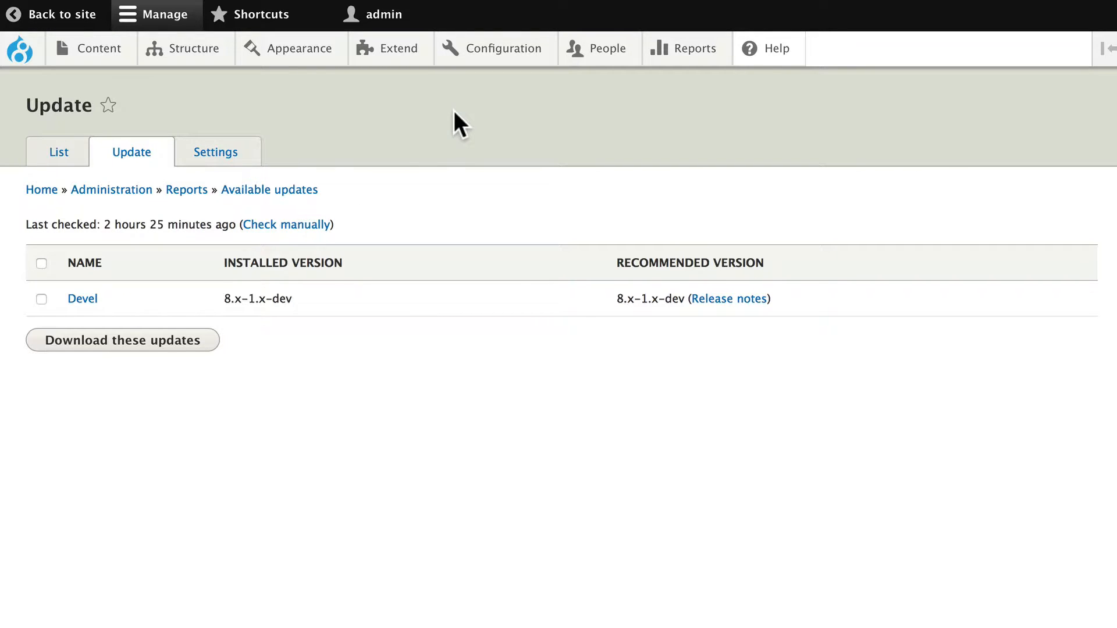
Enable 'Put site into maintenance mode' under Configuration > Development and save it.
click(503, 48)
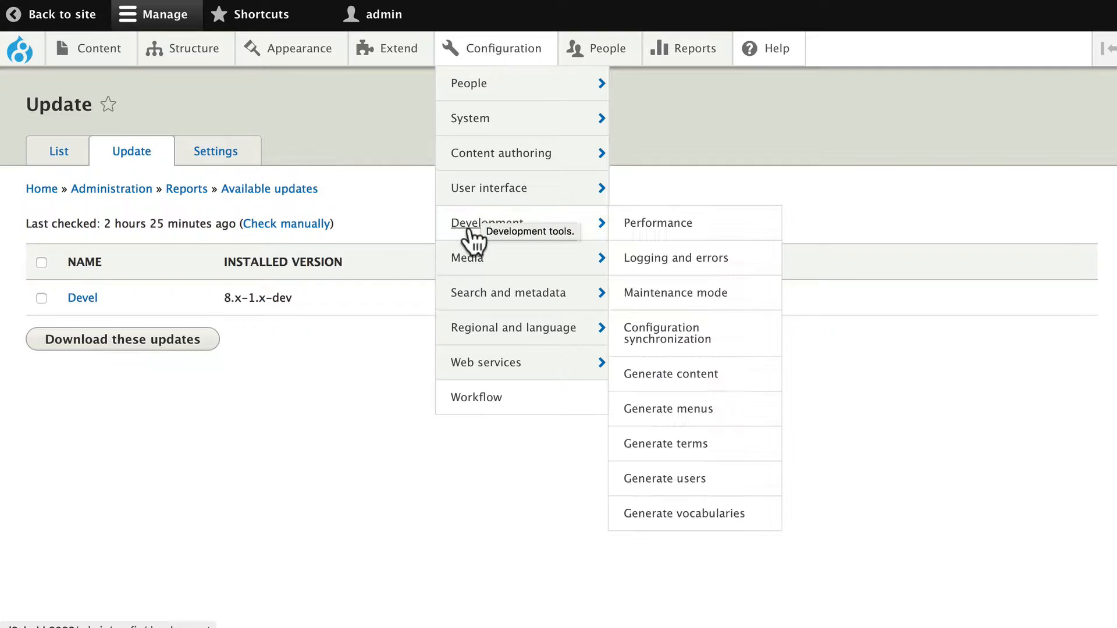
mouse_move(645, 296)
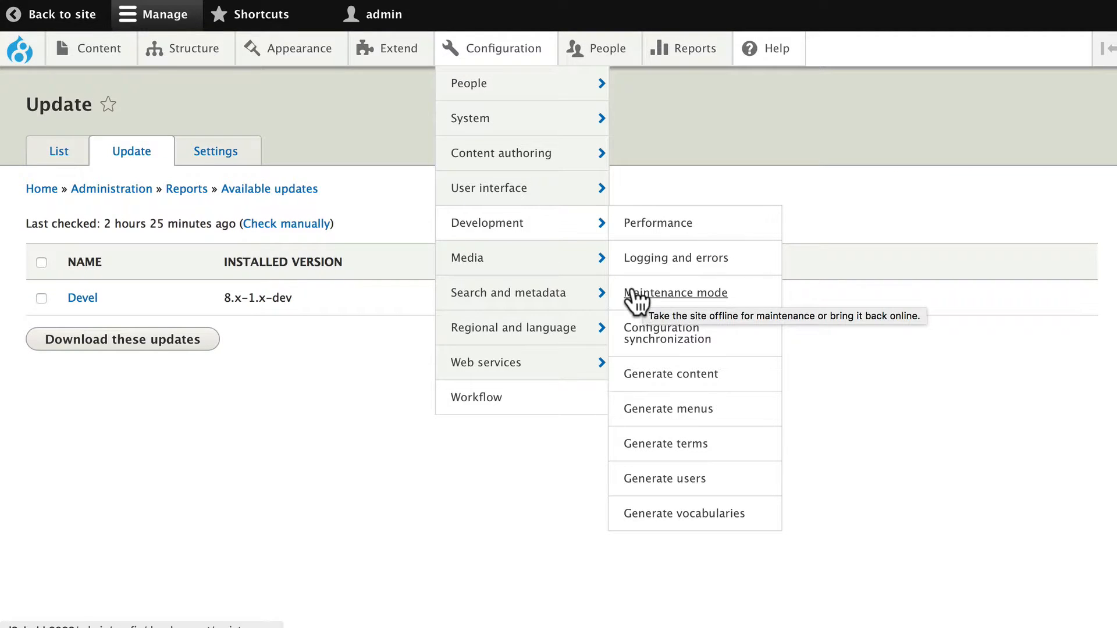
click(675, 293)
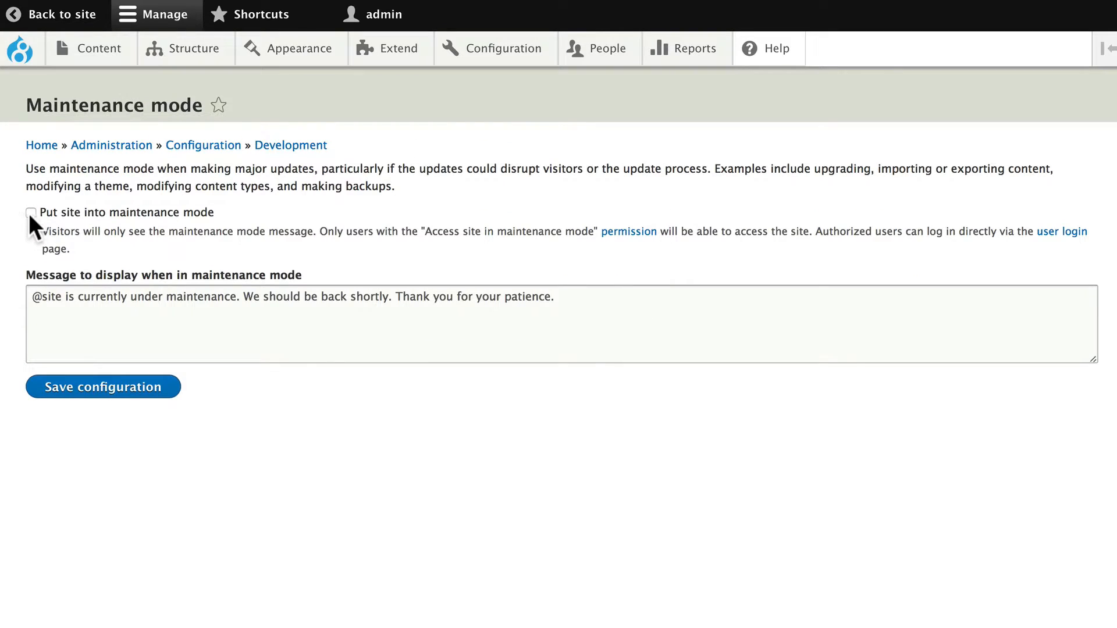
click(31, 211)
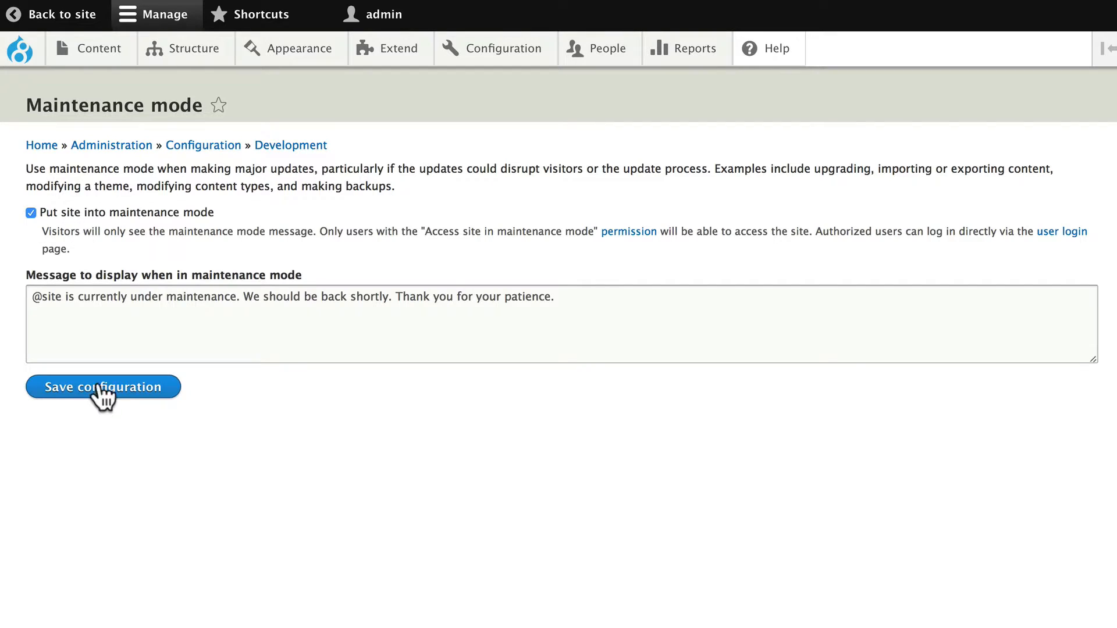
click(103, 386)
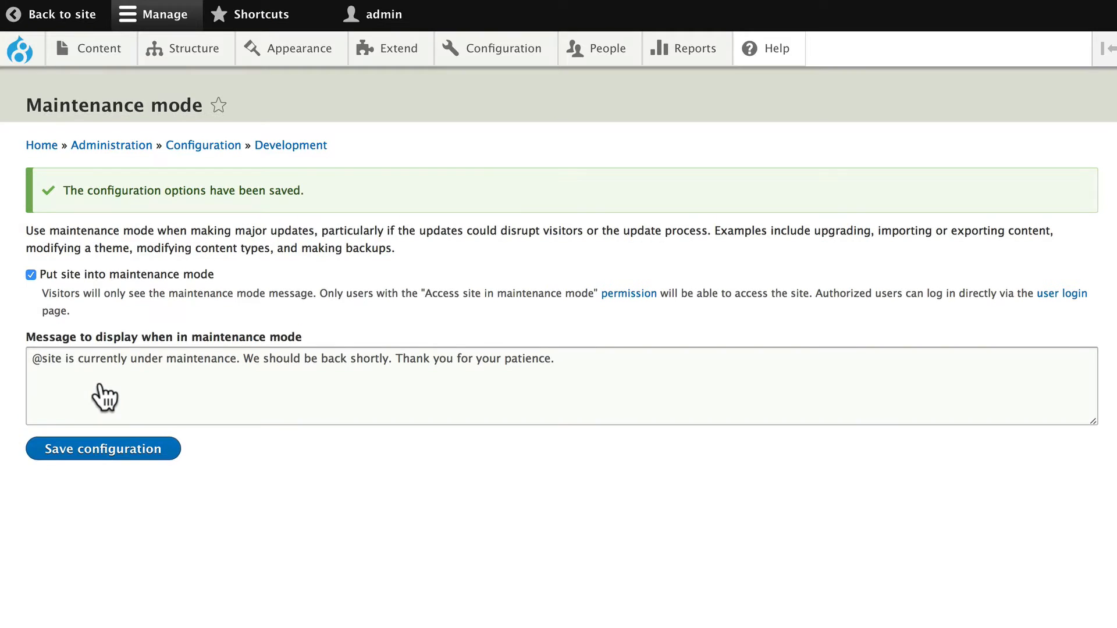
mouse_move(383, 370)
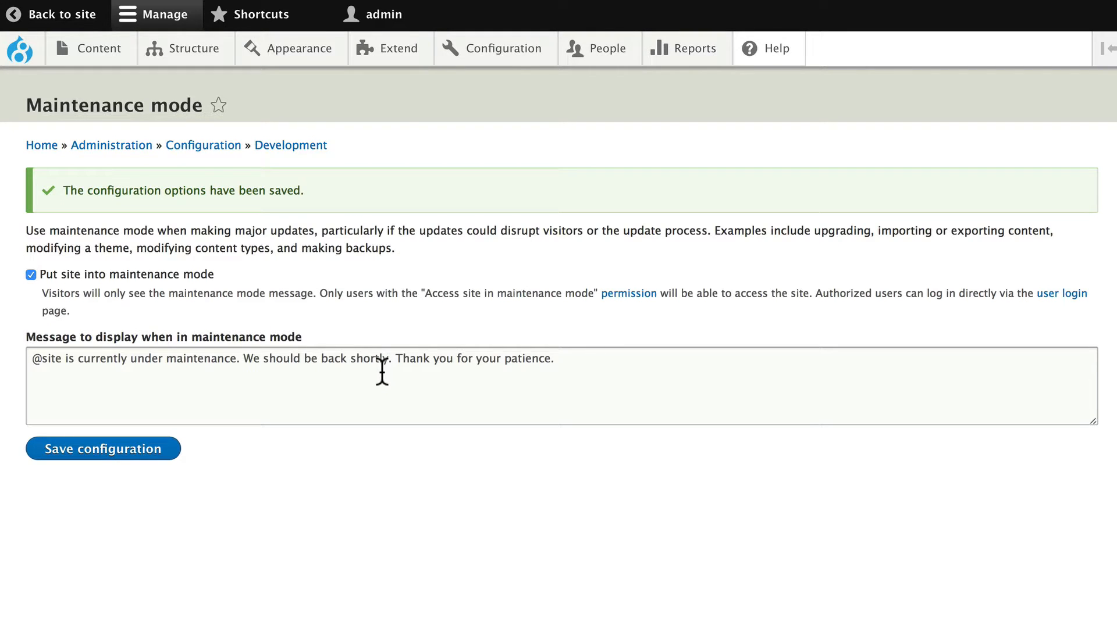
Select Devel on the Extend > Update page and download its update.
click(400, 47)
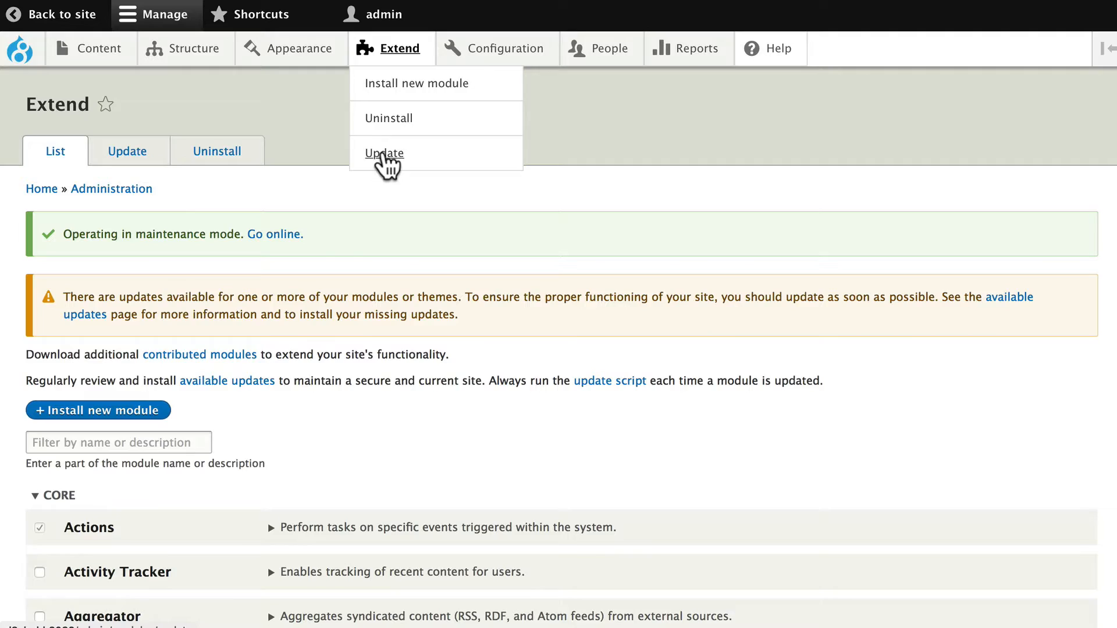
click(384, 154)
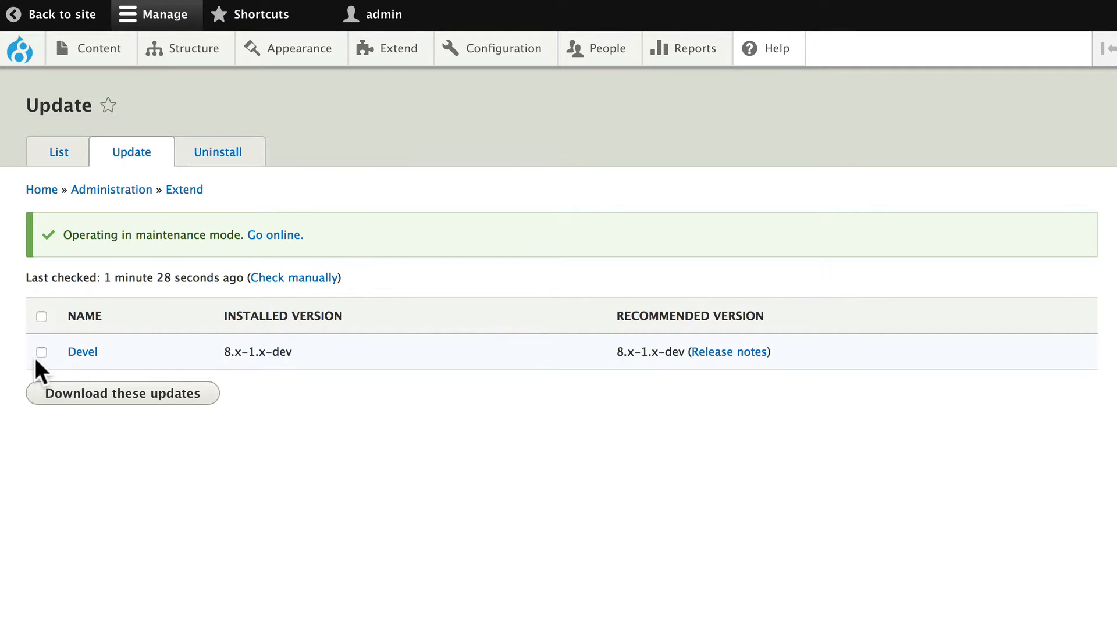
click(41, 316)
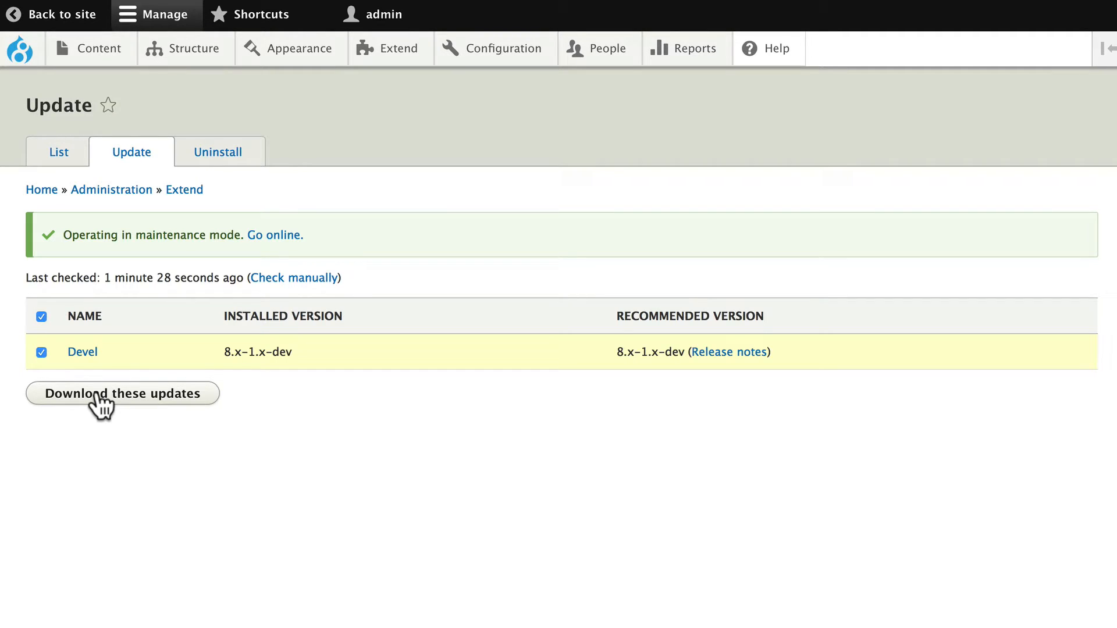
mouse_move(129, 405)
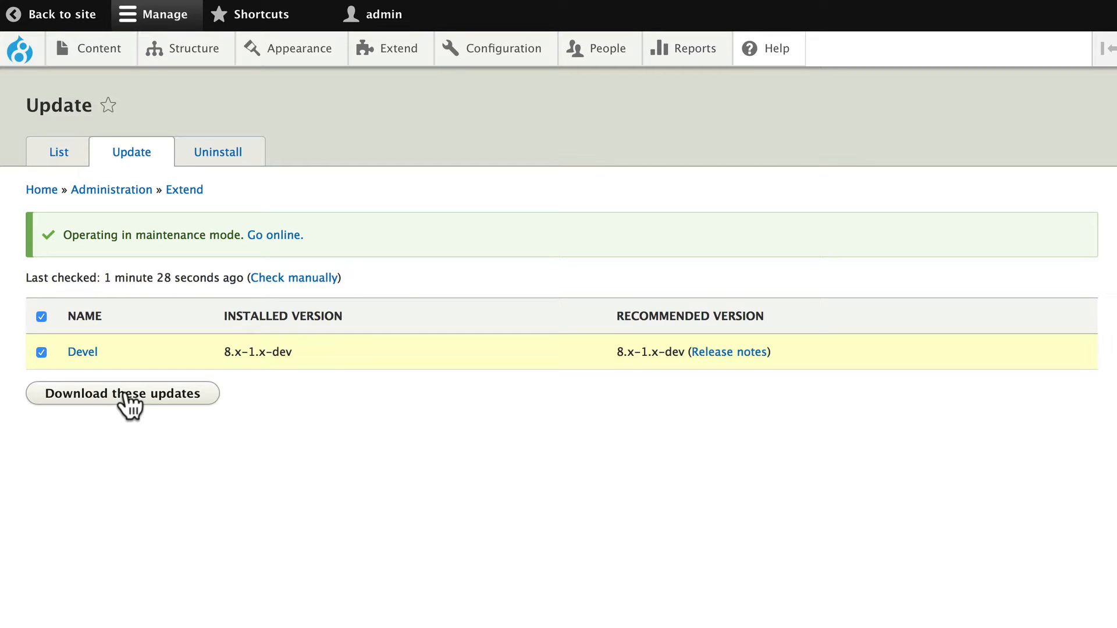
click(123, 393)
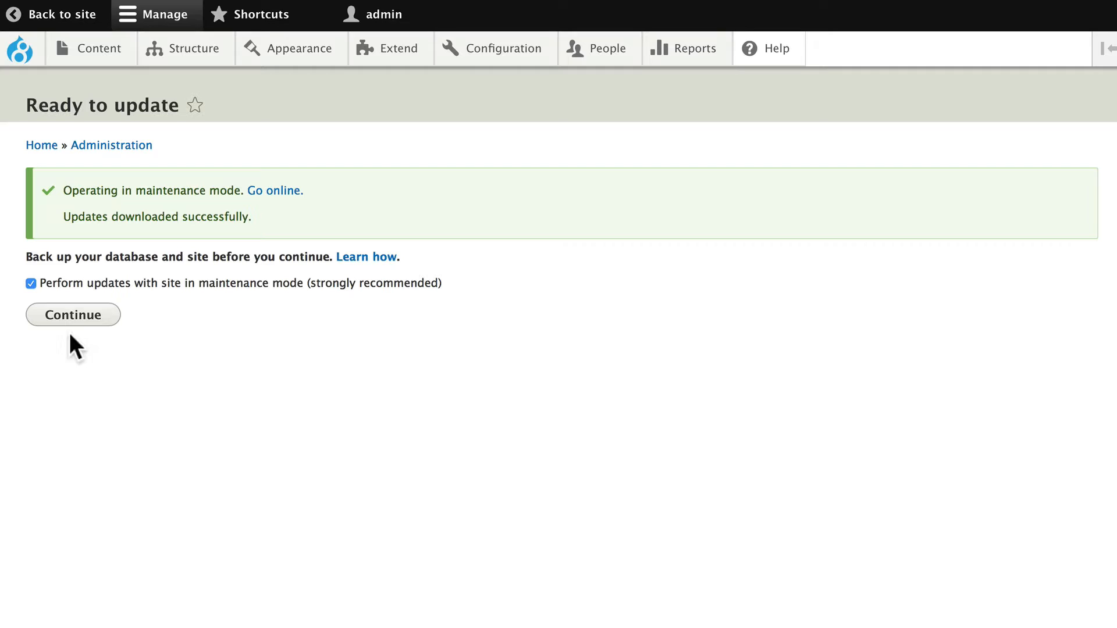
Continue to install the Devel update and run the database updates.
click(72, 315)
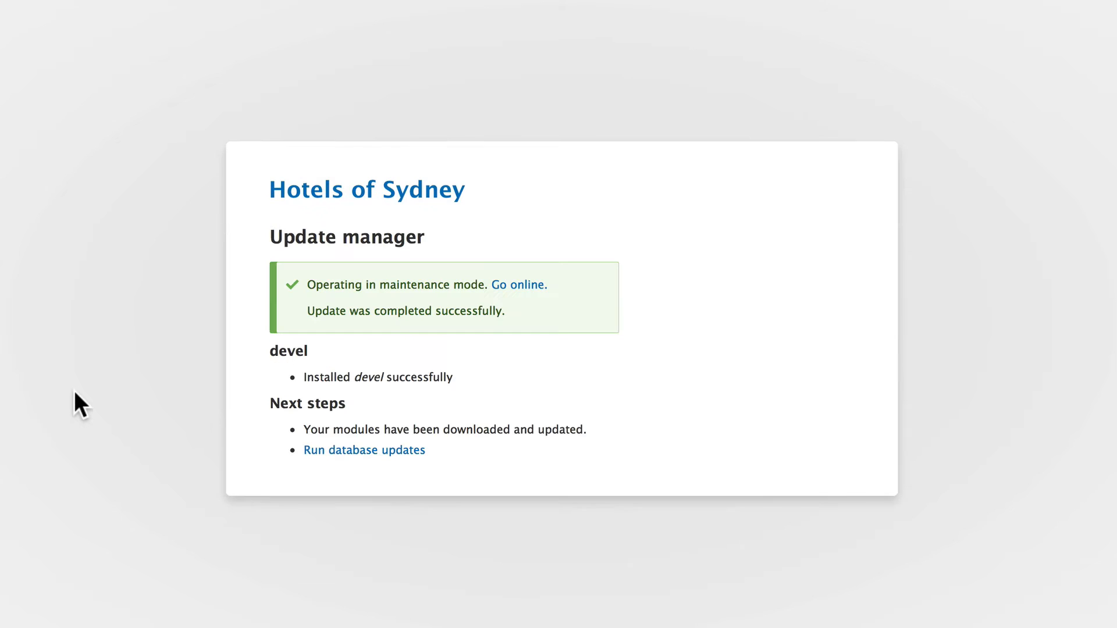
mouse_move(365, 449)
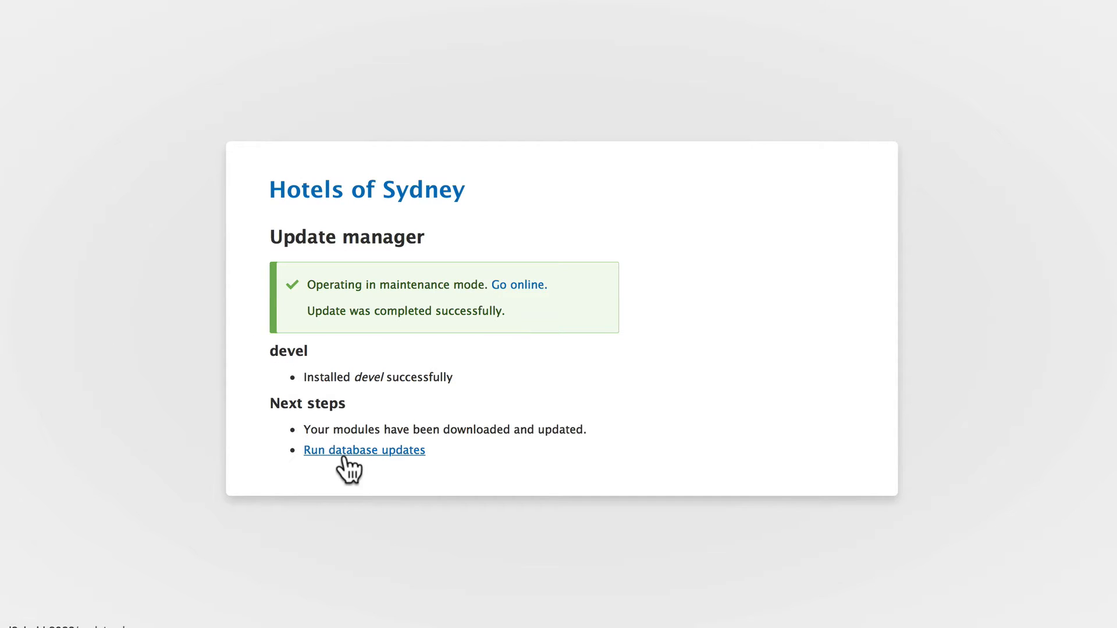
mouse_move(339, 470)
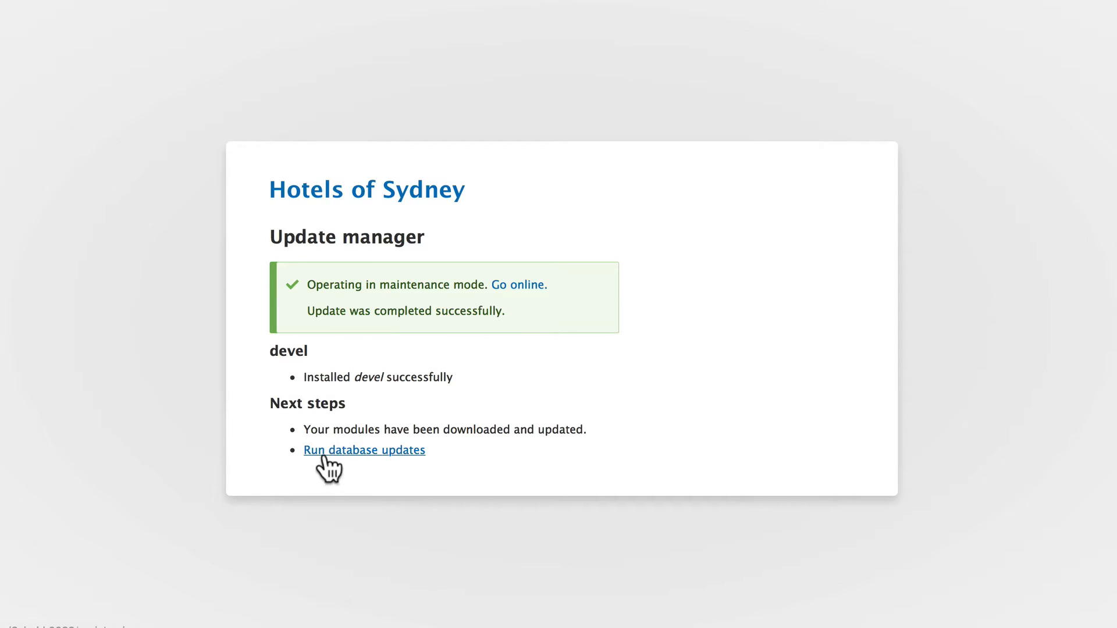
mouse_move(365, 463)
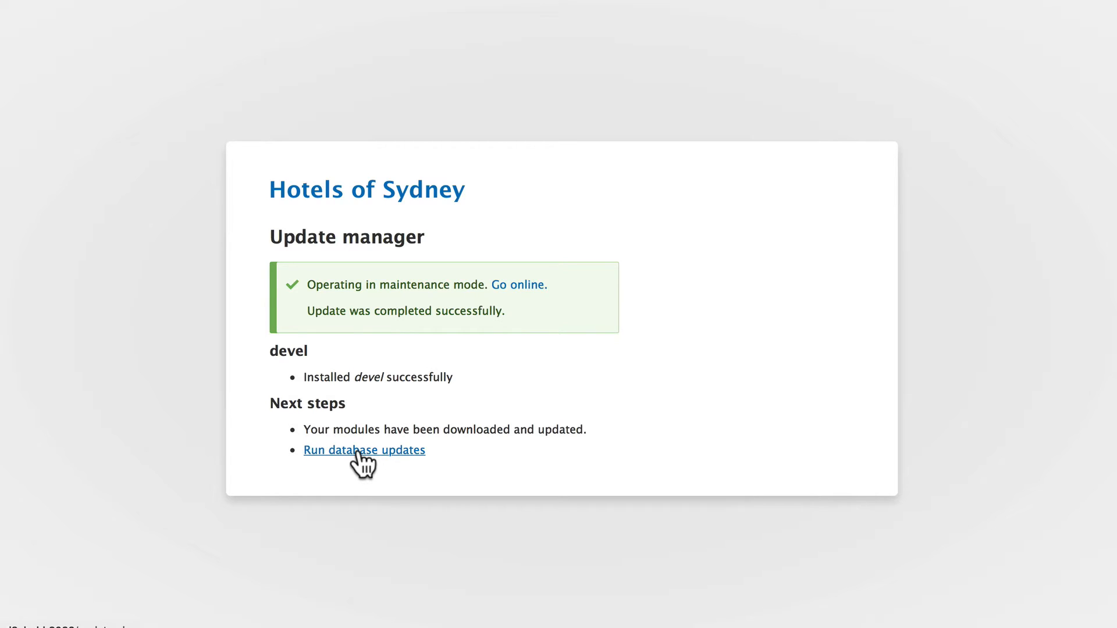
click(365, 449)
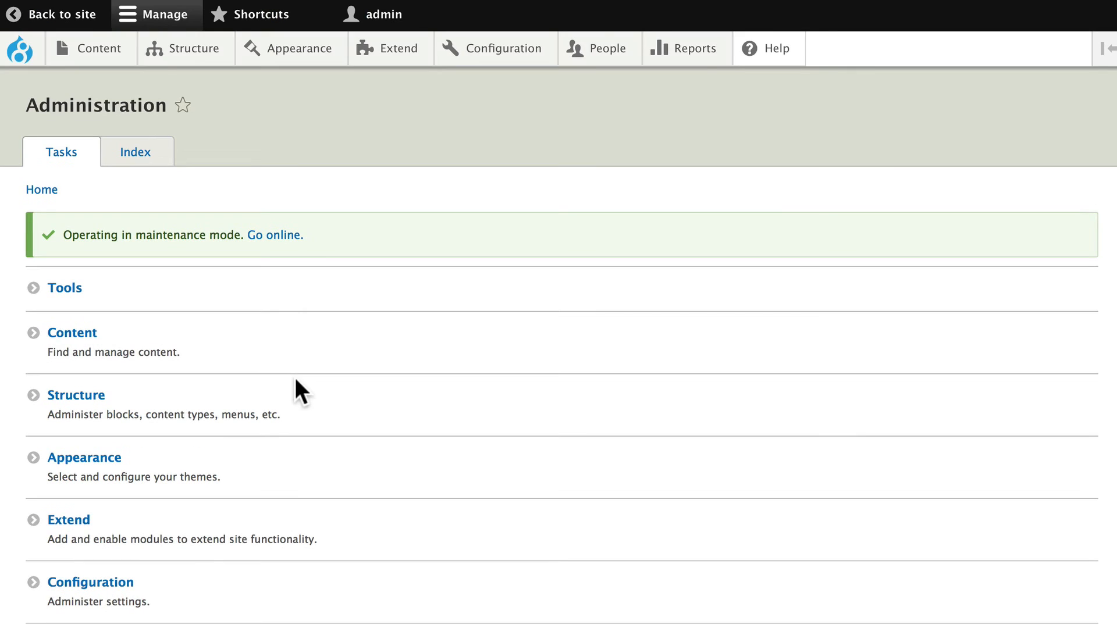
Untick 'Put site into maintenance mode' under Configuration > Development.
click(500, 49)
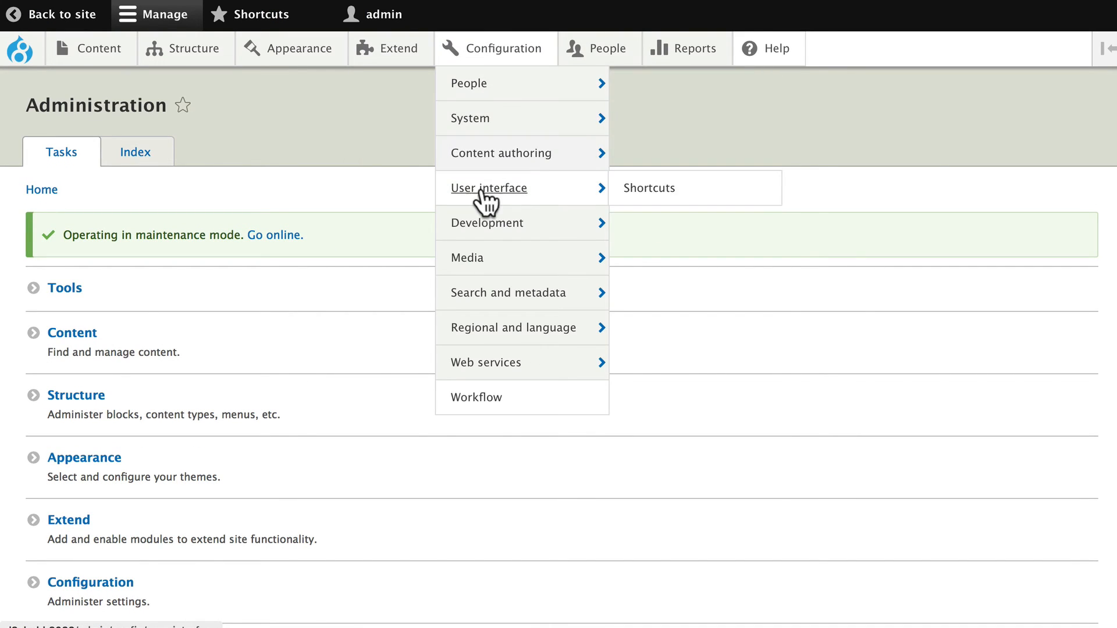
click(486, 223)
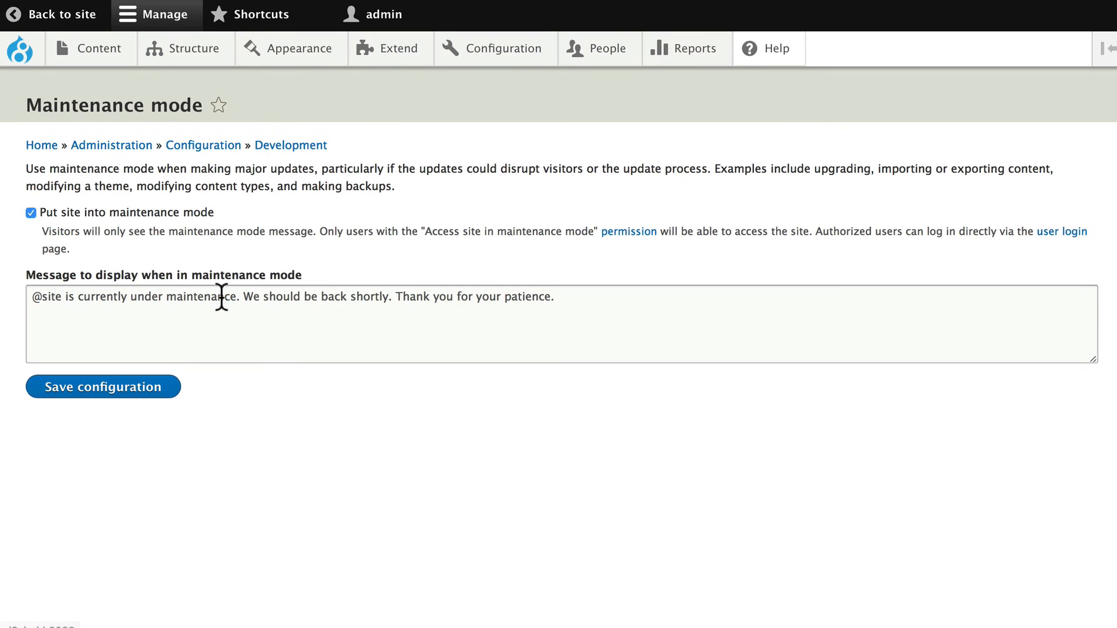
click(31, 212)
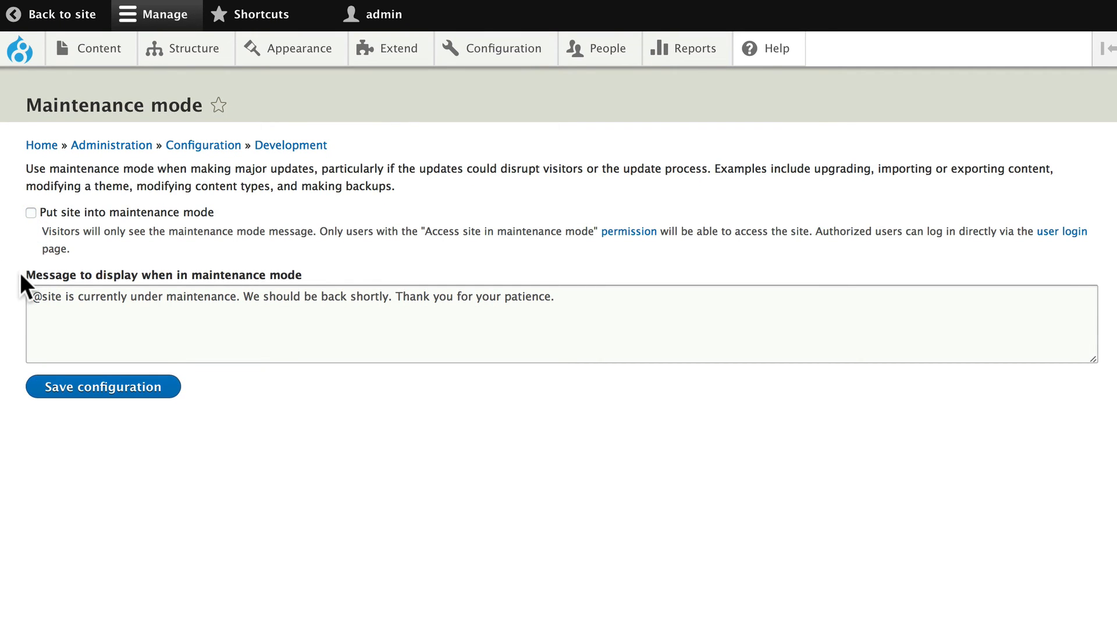
mouse_move(121, 482)
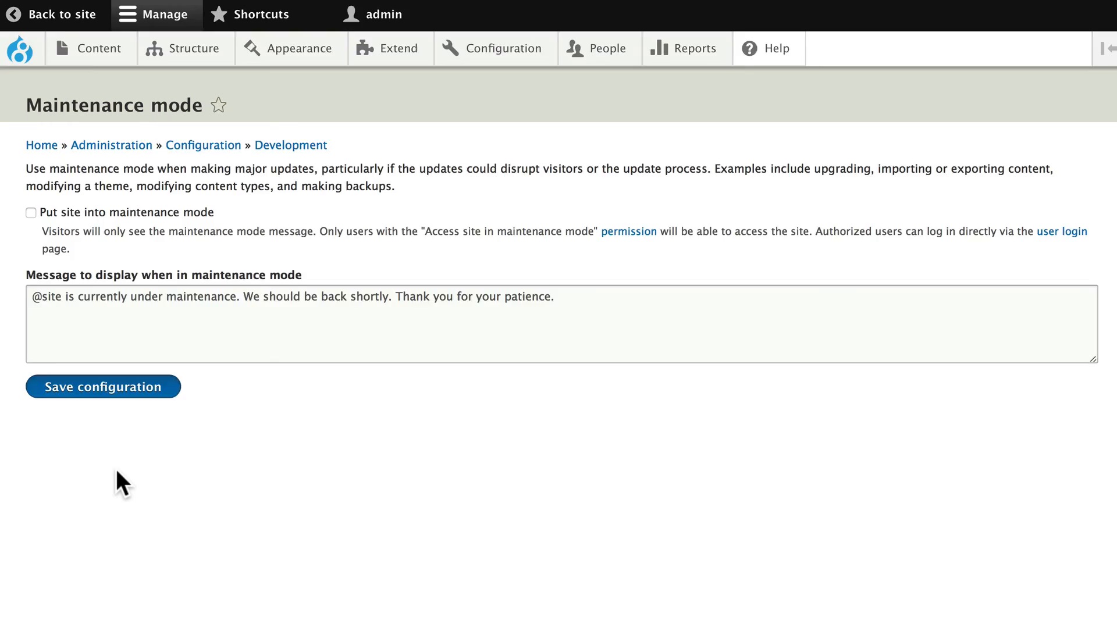